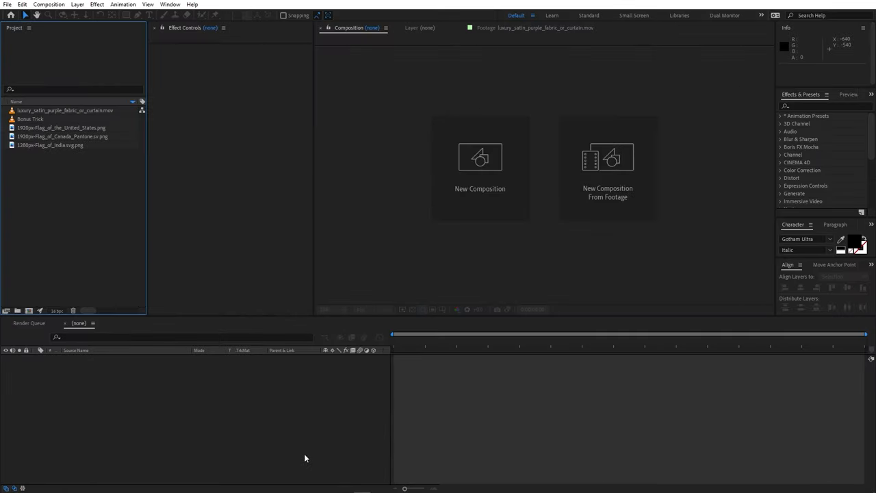
pyautogui.moveTo(106, 226)
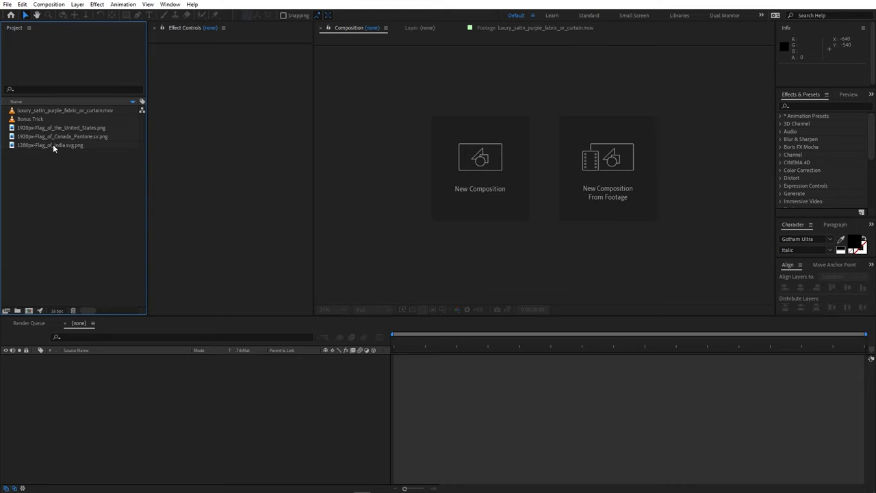
# - Preview the satin fabric footage, then return to the empty composition view
pyautogui.click(61, 137)
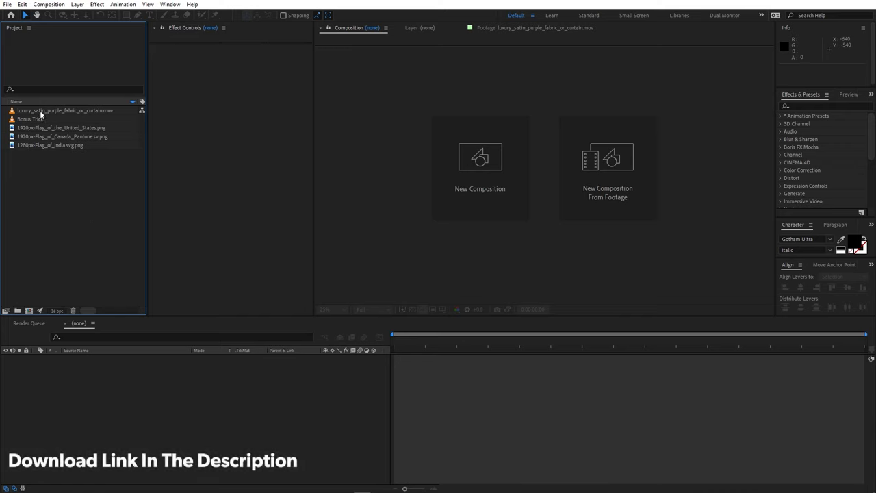
pyautogui.doubleClick(66, 110)
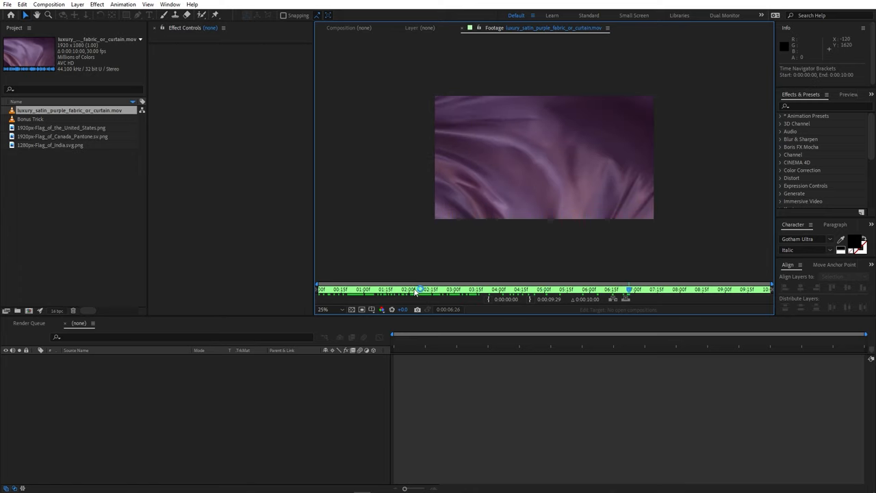
pyautogui.click(349, 28)
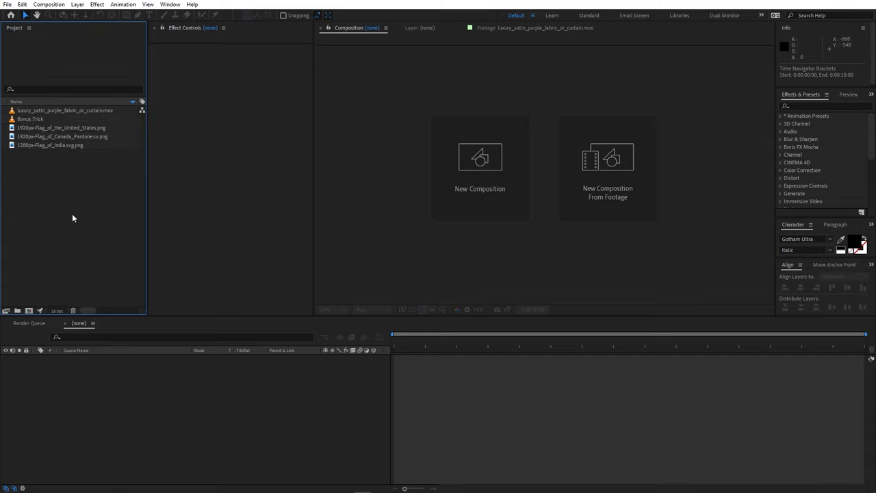
pyautogui.moveTo(126, 397)
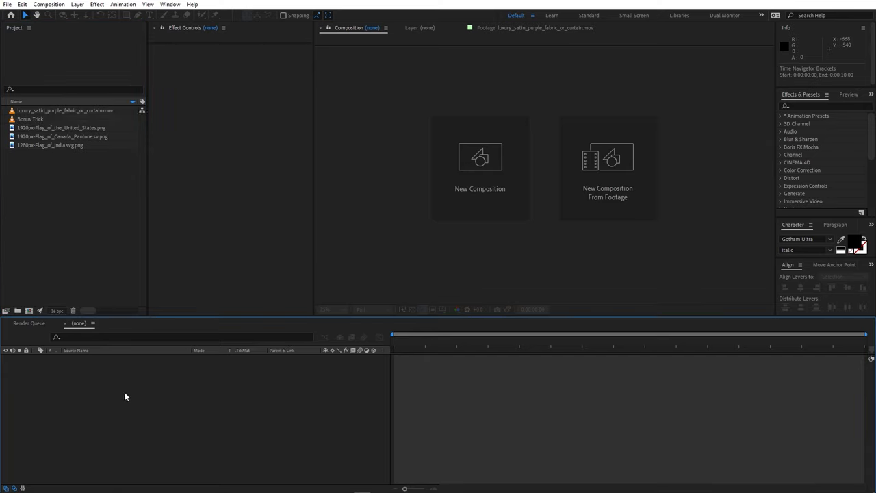
# - Create compositions 'Main' and 'Flag', with the US flag layer placed and selected in Flag
pyautogui.click(479, 170)
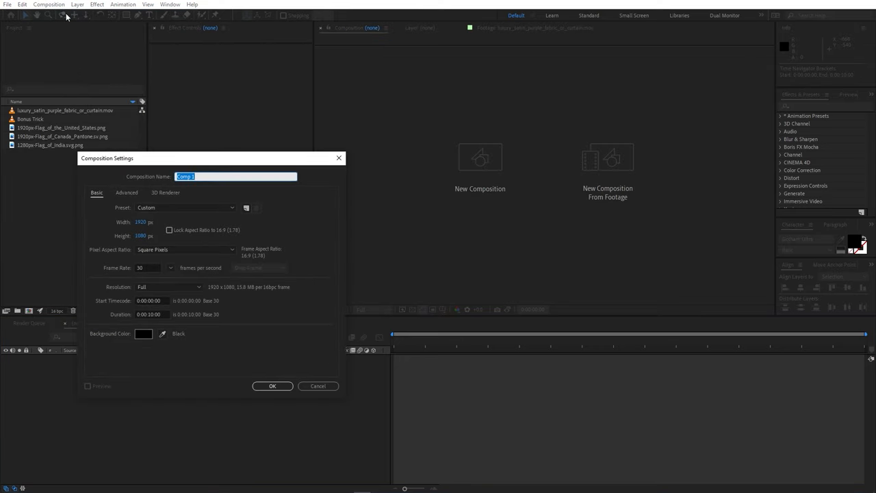
pyautogui.write('Main')
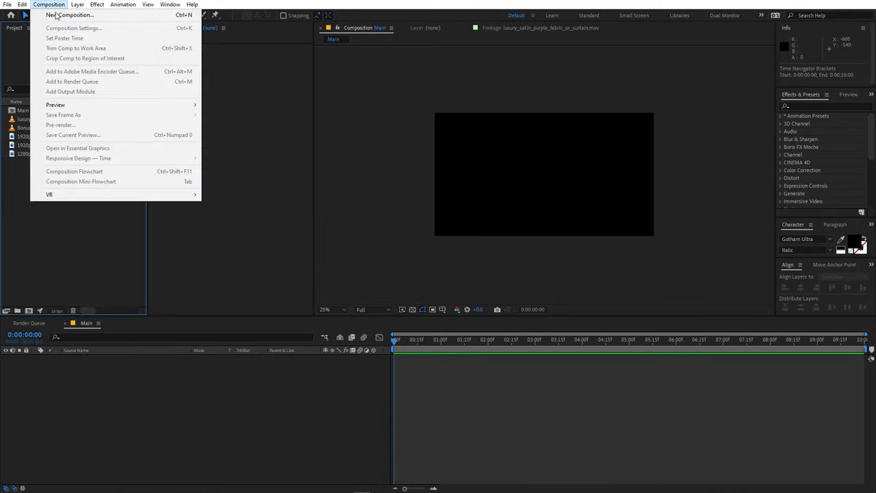
pyautogui.click(74, 28)
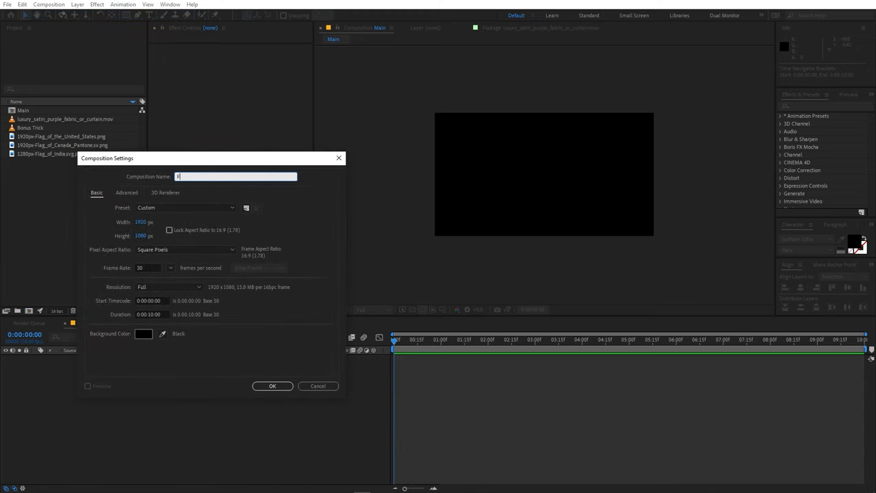
pyautogui.write('Flag')
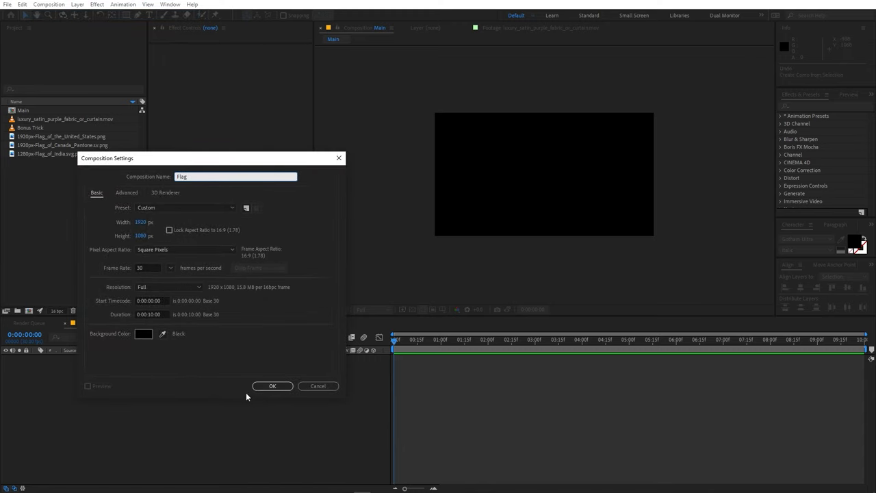
pyautogui.click(272, 386)
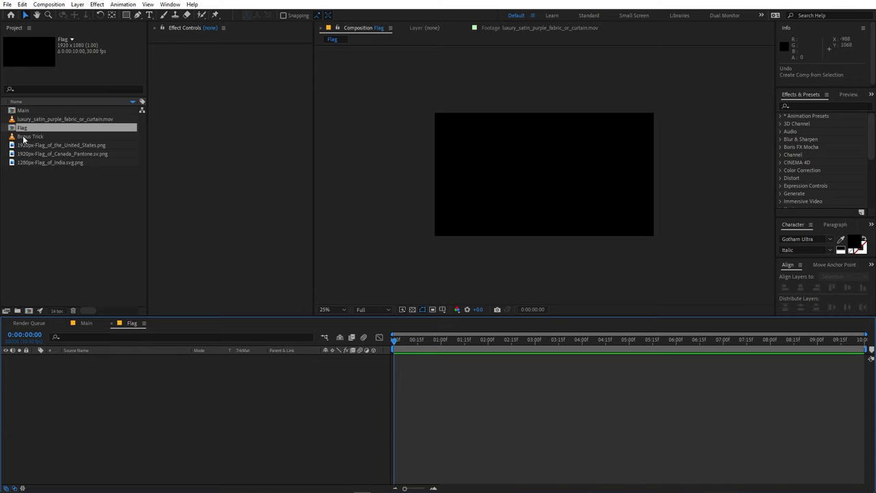
pyautogui.moveTo(53, 148)
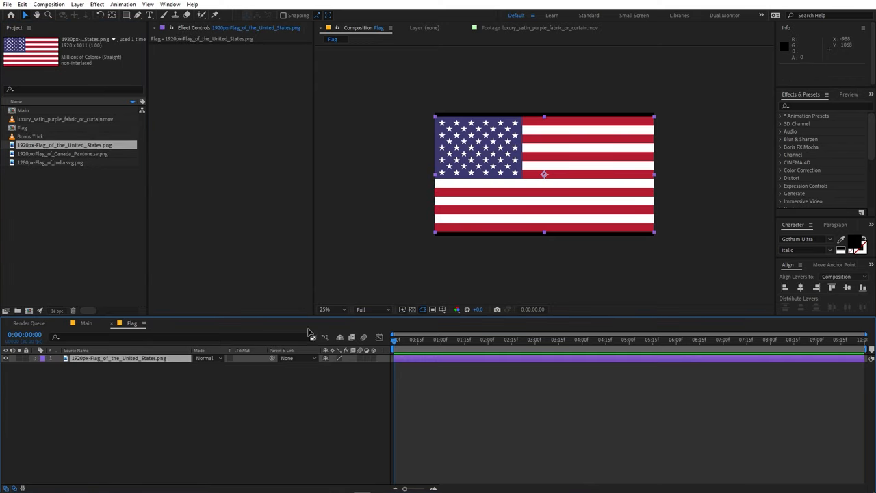
pyautogui.click(331, 310)
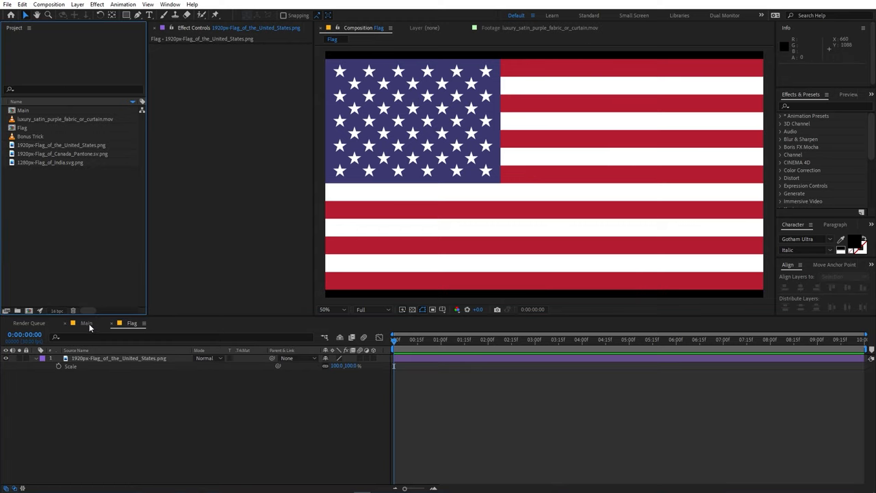
# - In Main, apply Tint, Curves and Fast Box Blur to the satin footage layer
pyautogui.click(86, 323)
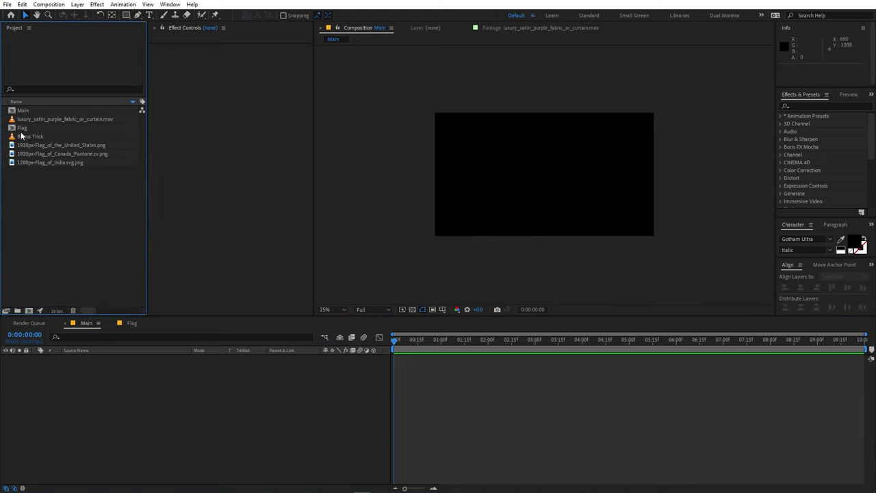
pyautogui.doubleClick(22, 128)
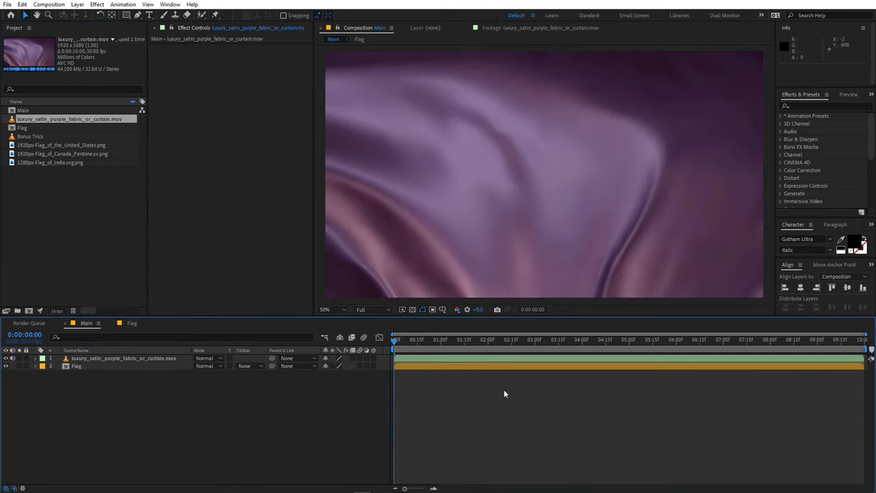
pyautogui.click(821, 107)
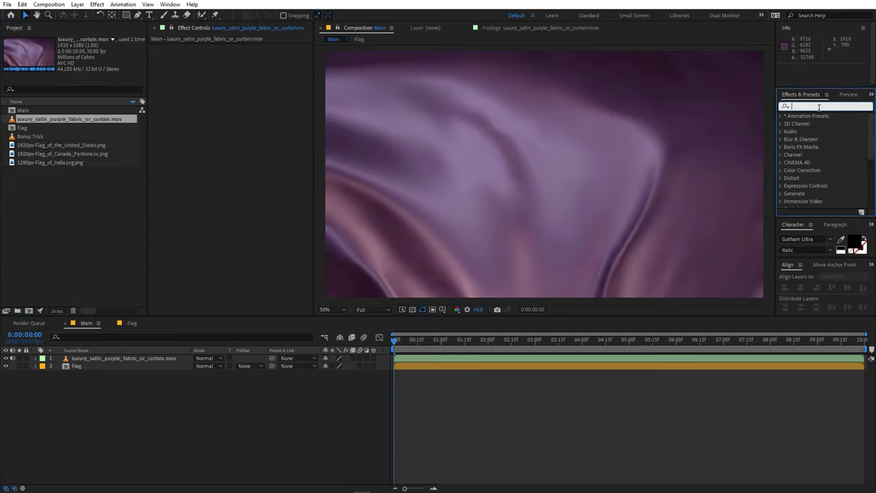
pyautogui.write('tint')
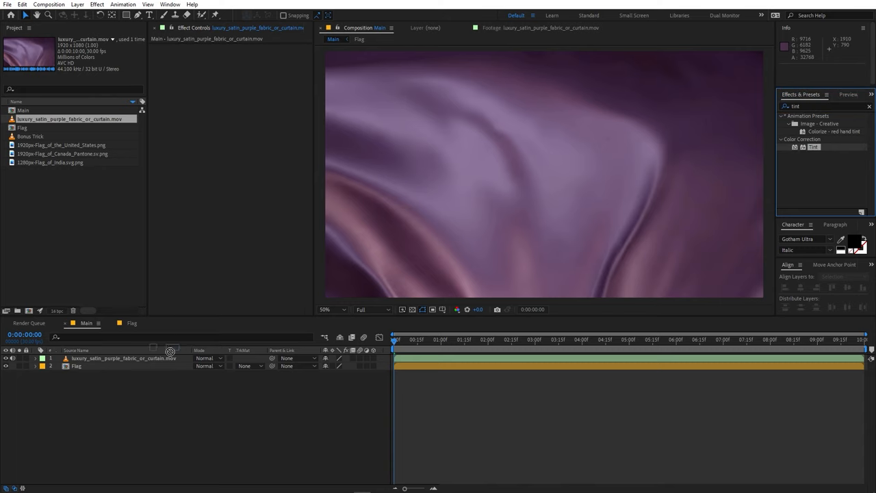
pyautogui.doubleClick(813, 147)
pyautogui.write('curve')
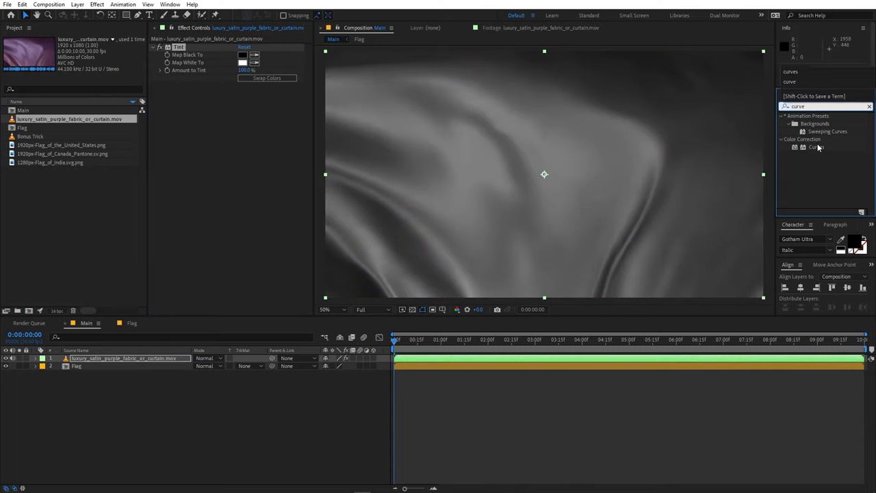
pyautogui.doubleClick(816, 146)
pyautogui.write('fast')
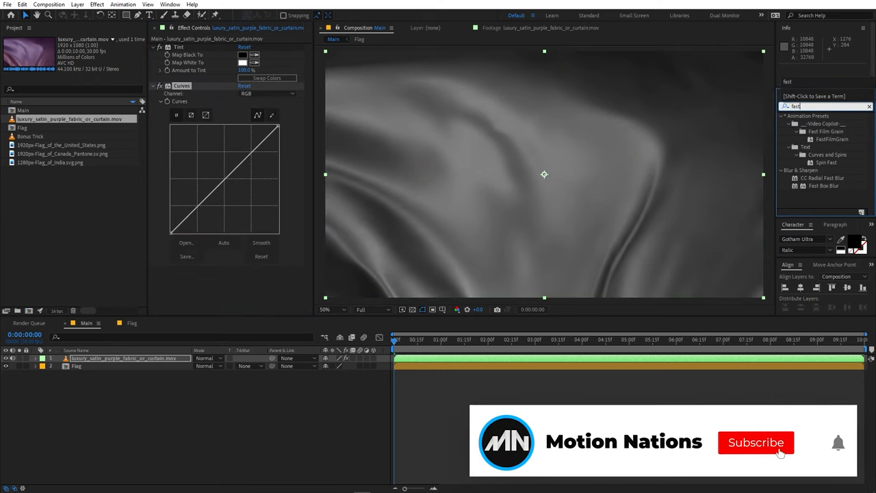
pyautogui.doubleClick(824, 186)
pyautogui.write(' box')
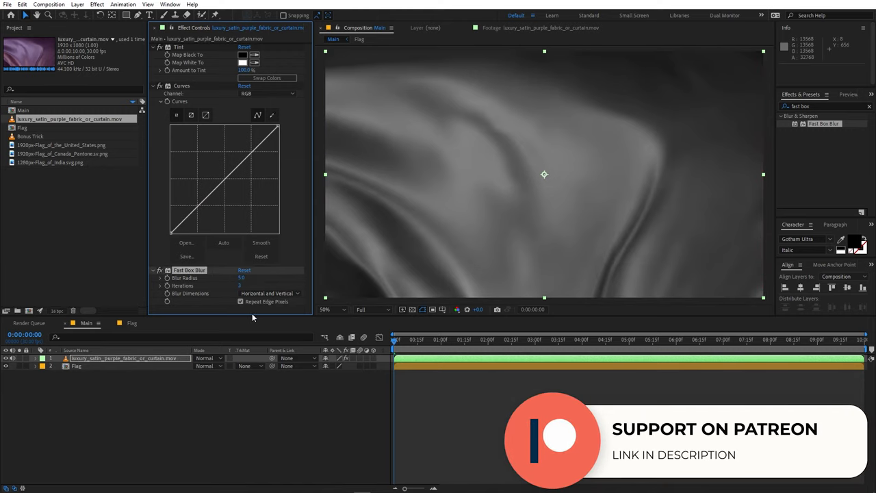
pyautogui.click(244, 270)
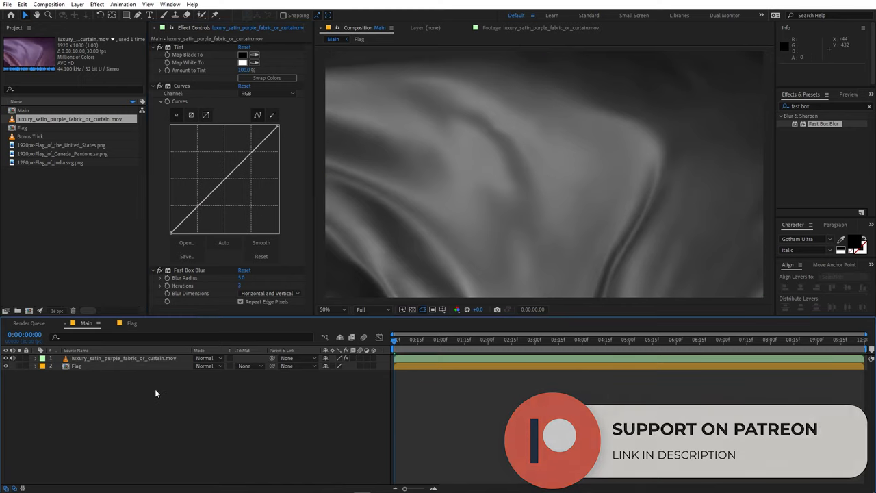
# - Set the satin fabric layer's blending mode to Hard Light and preview the waving flag
pyautogui.click(123, 358)
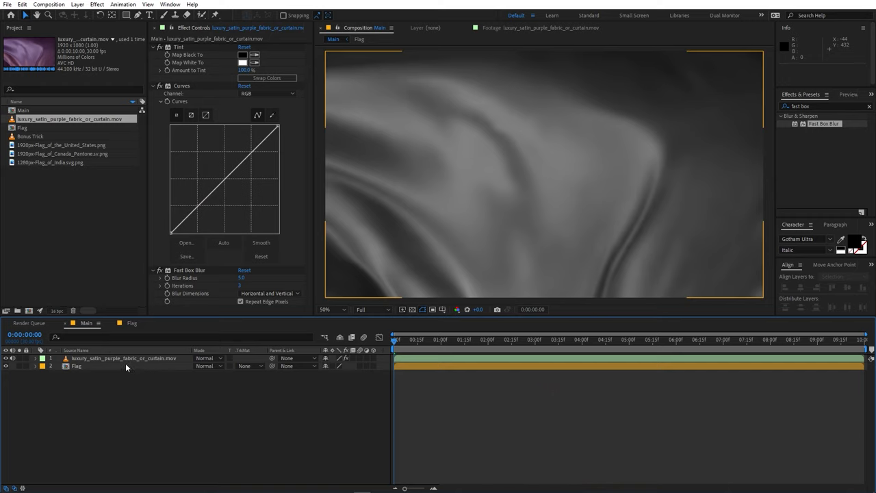
pyautogui.click(123, 359)
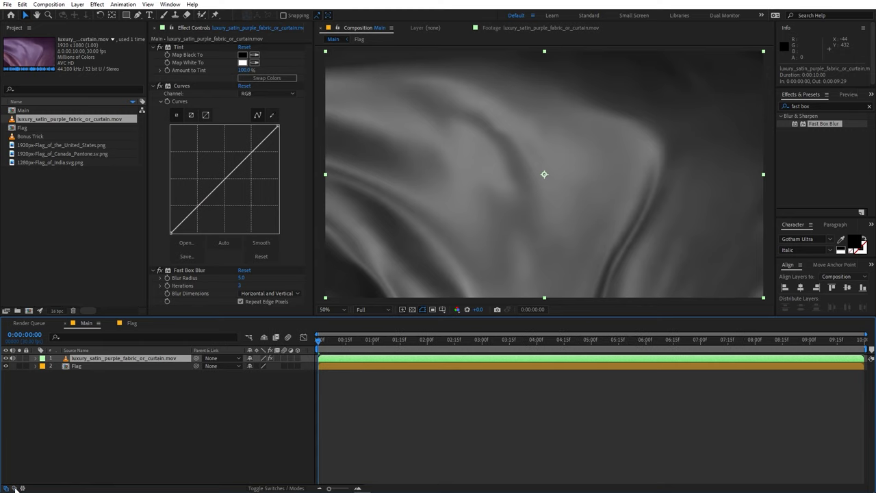
pyautogui.click(206, 359)
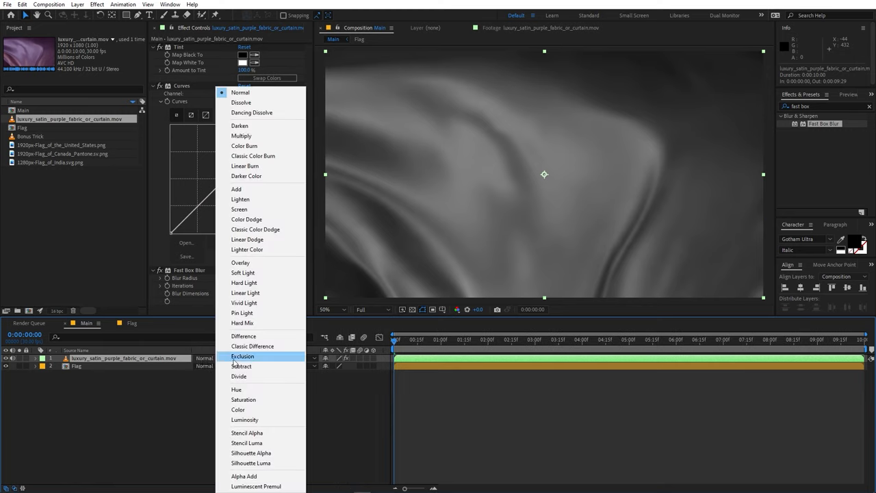
pyautogui.moveTo(250, 282)
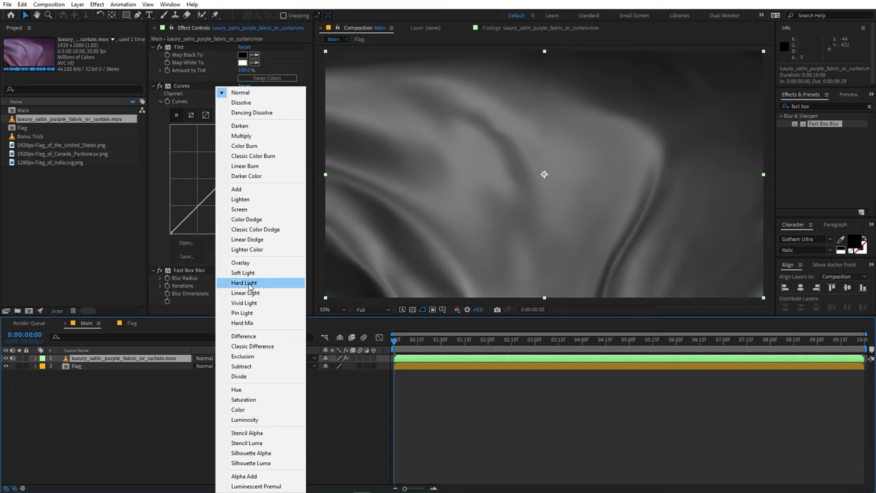
pyautogui.click(244, 283)
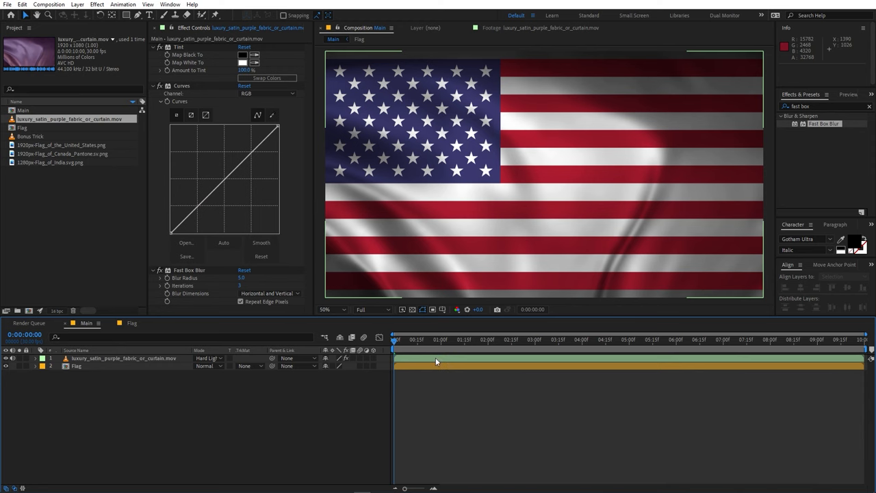
pyautogui.press('space')
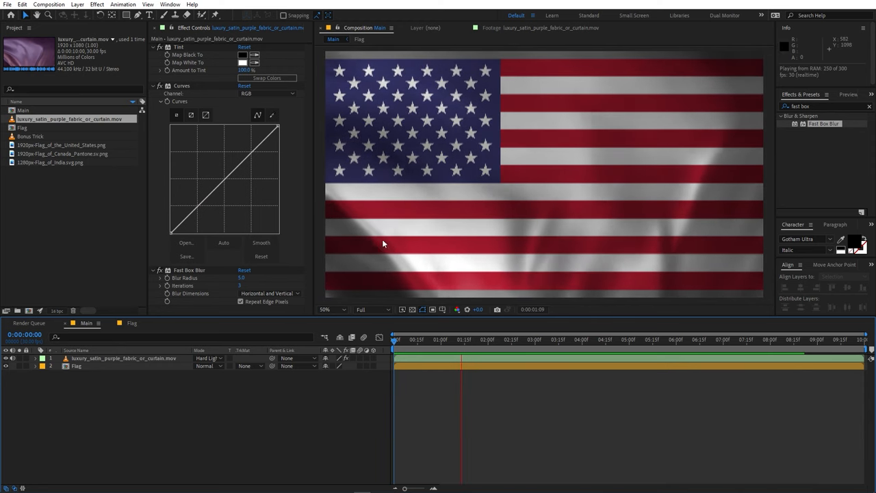
pyautogui.click(555, 340)
pyautogui.write('disp')
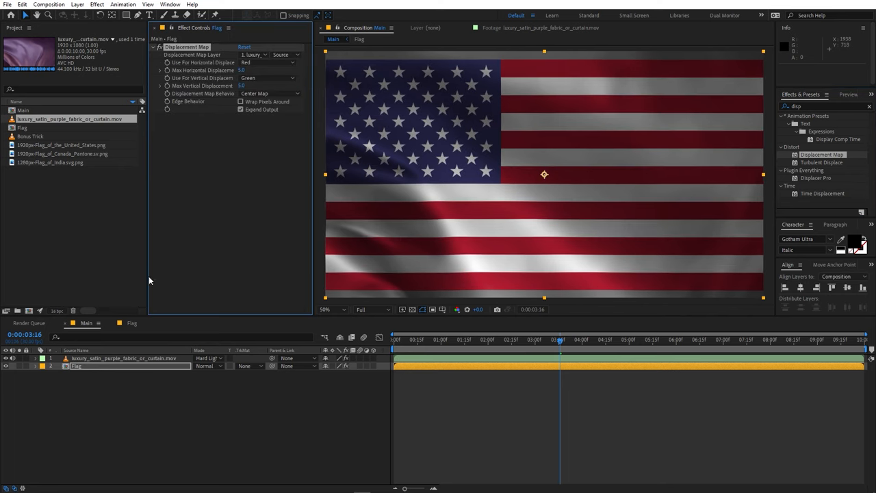
# - Set the flag's Displacement Map source to the satin layer with Effects & Masks
pyautogui.click(281, 55)
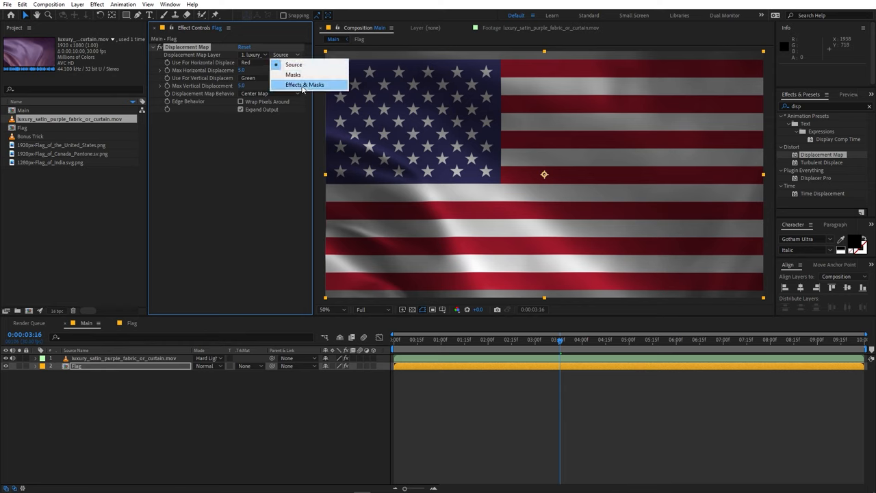
pyautogui.click(304, 85)
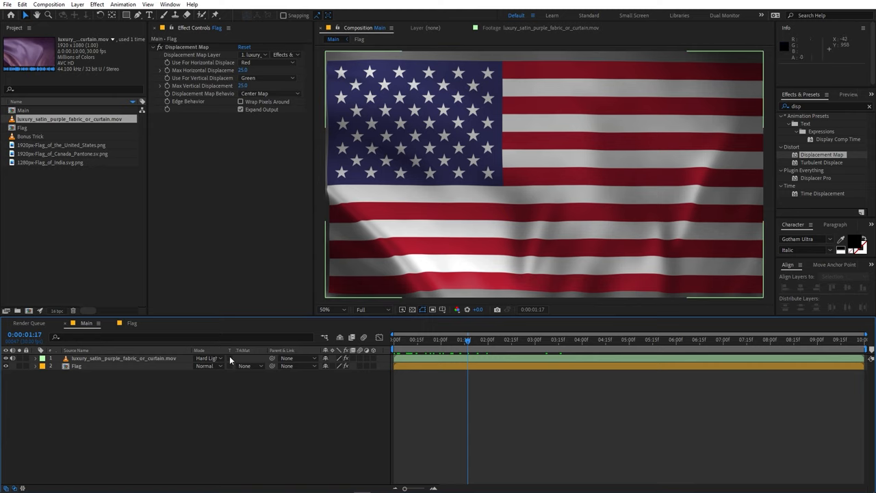
pyautogui.moveTo(452, 207)
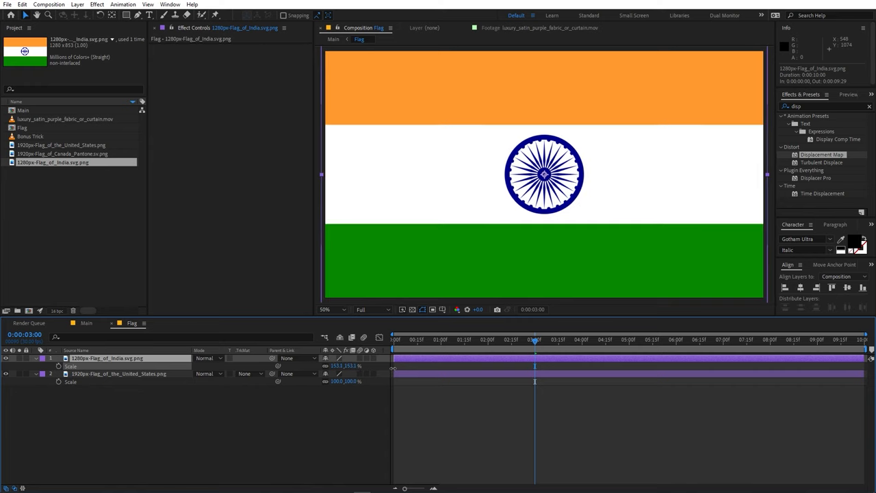
# - In Main, bend the satin layer's Curves into an S-curve for deeper fold contrast and preview
pyautogui.click(86, 323)
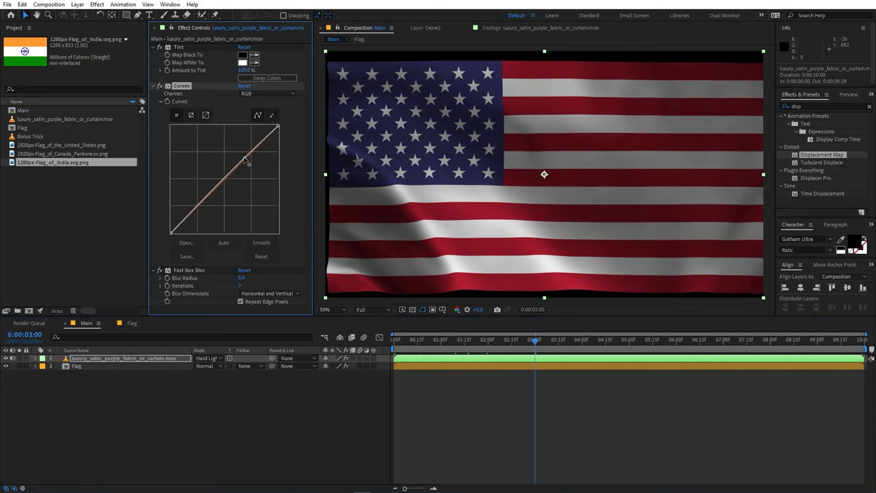
pyautogui.moveTo(244, 162); pyautogui.dragTo(200, 219)
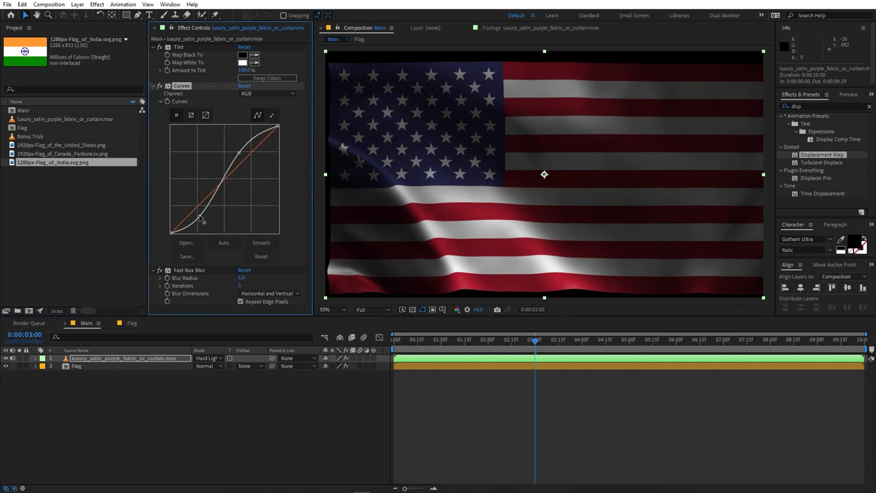
pyautogui.moveTo(203, 218); pyautogui.dragTo(200, 218)
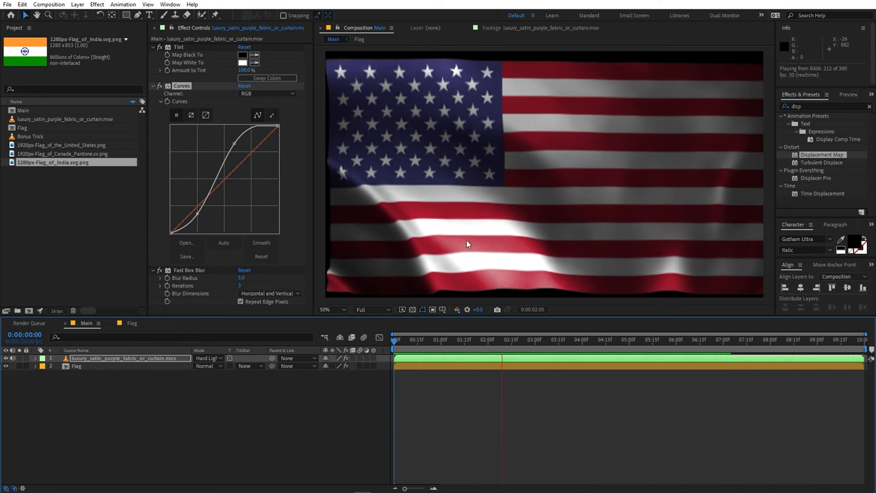
pyautogui.click(465, 340)
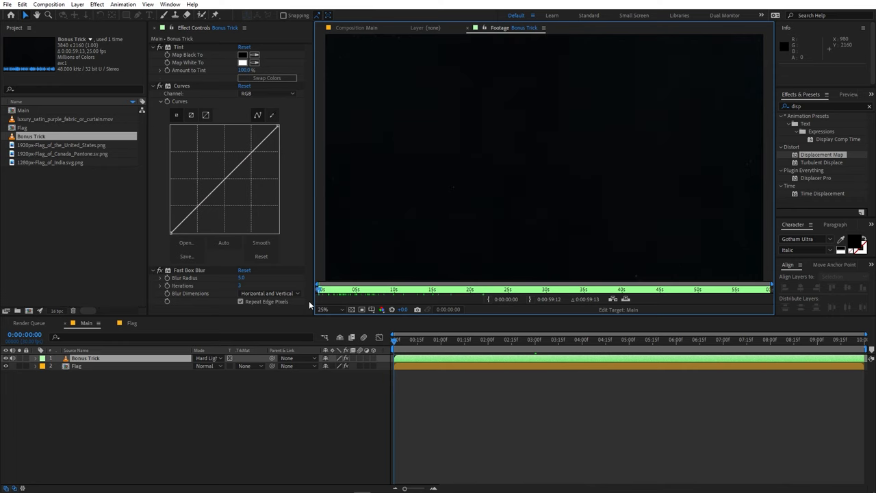
# - Pull the Bonus Trick layer's Curves downward to darken the reveal and stop at a mid-reveal frame
pyautogui.click(131, 323)
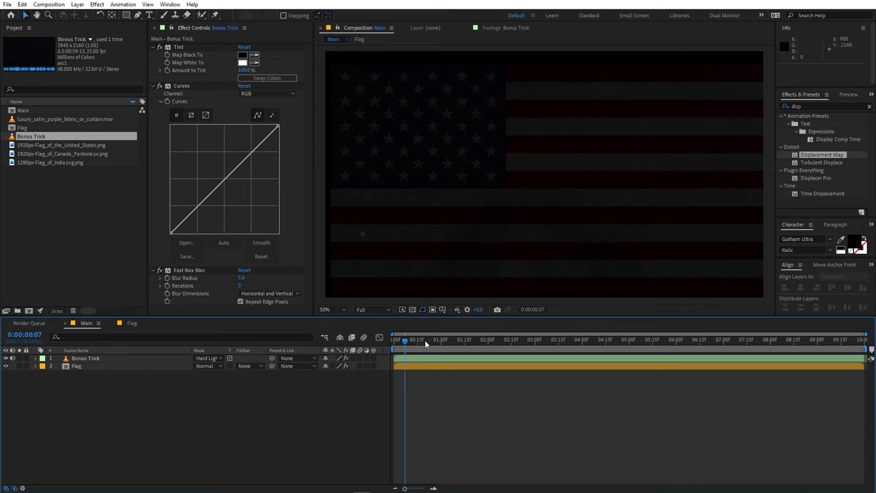
pyautogui.click(459, 339)
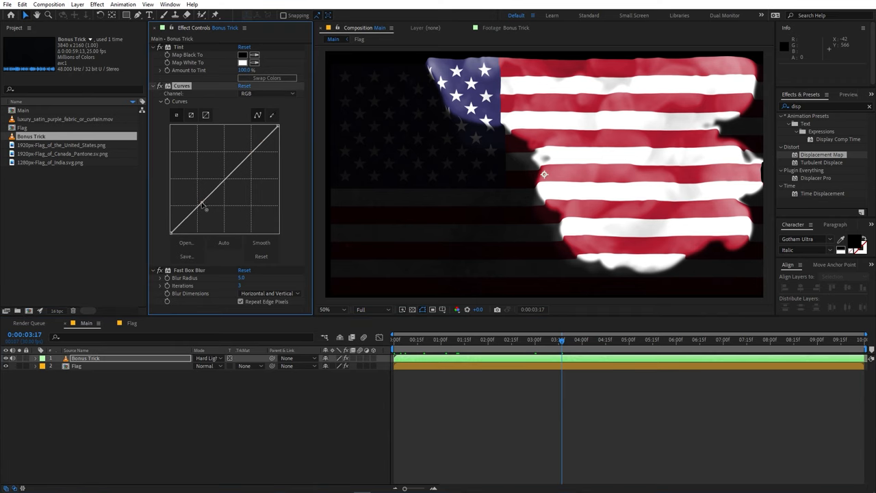
pyautogui.moveTo(202, 208); pyautogui.dragTo(219, 222)
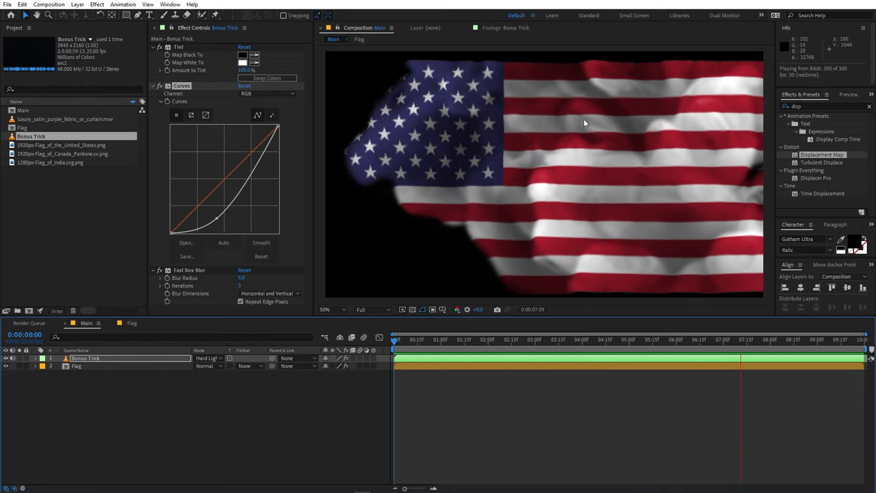
pyautogui.click(521, 350)
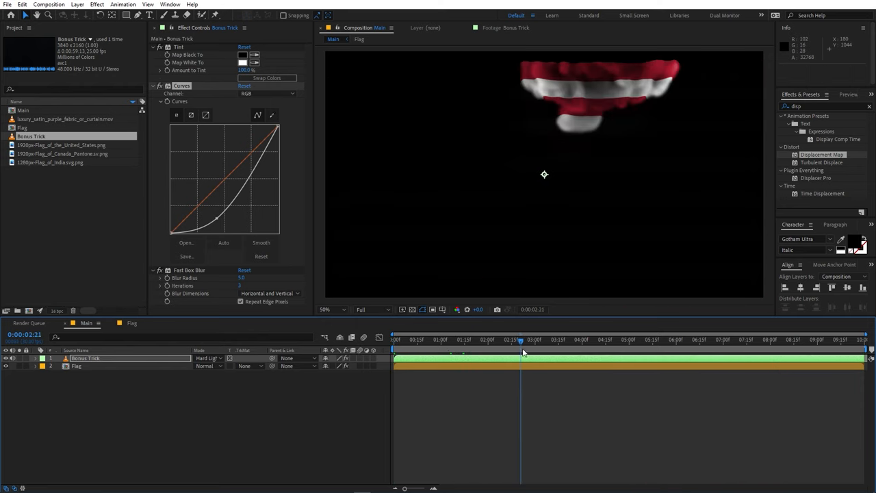